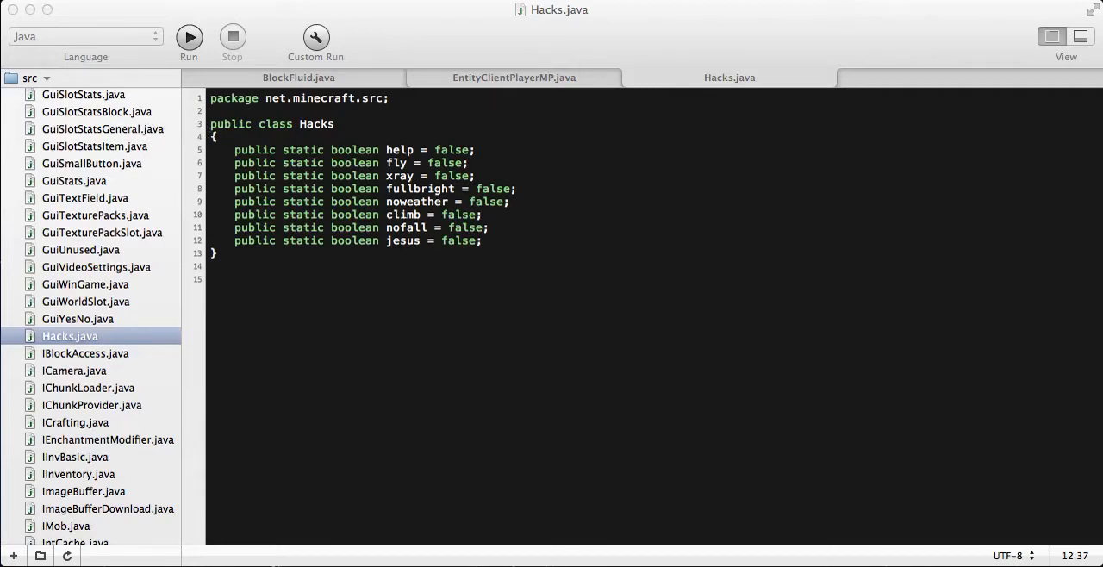
mouse_move(771, 34)
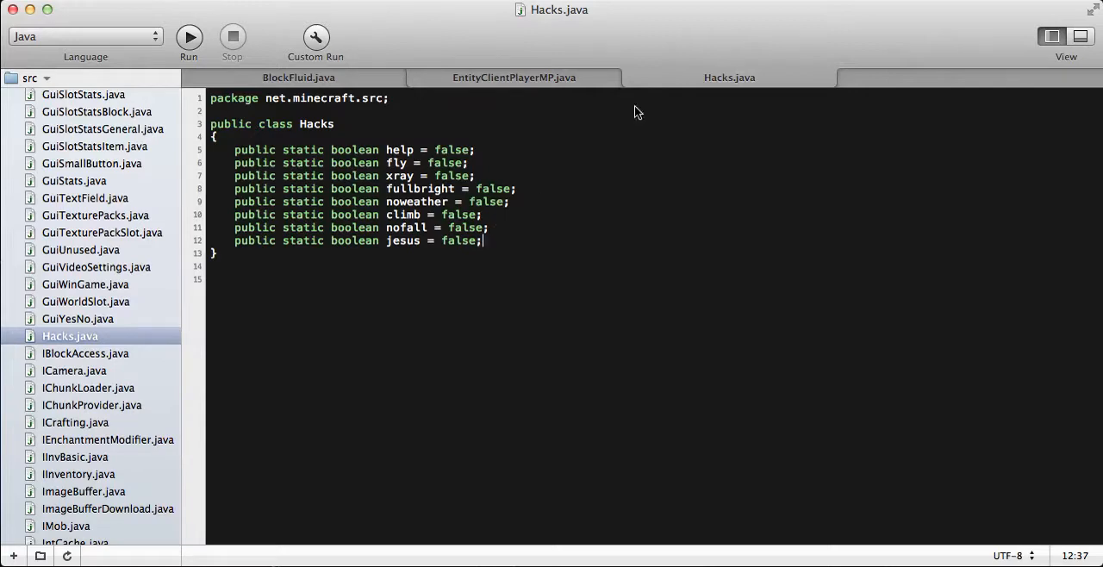
Highlight the Hacks.jesus toggle in the -jesus command block of EntityClientPlayerMP.java.
triple_click(345, 240)
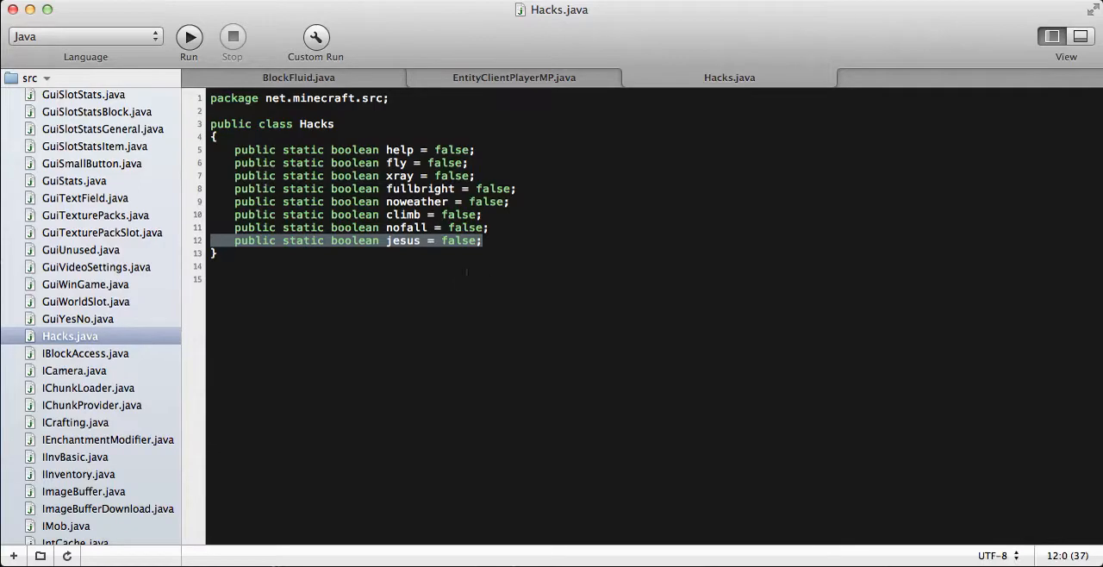
left_click(212, 266)
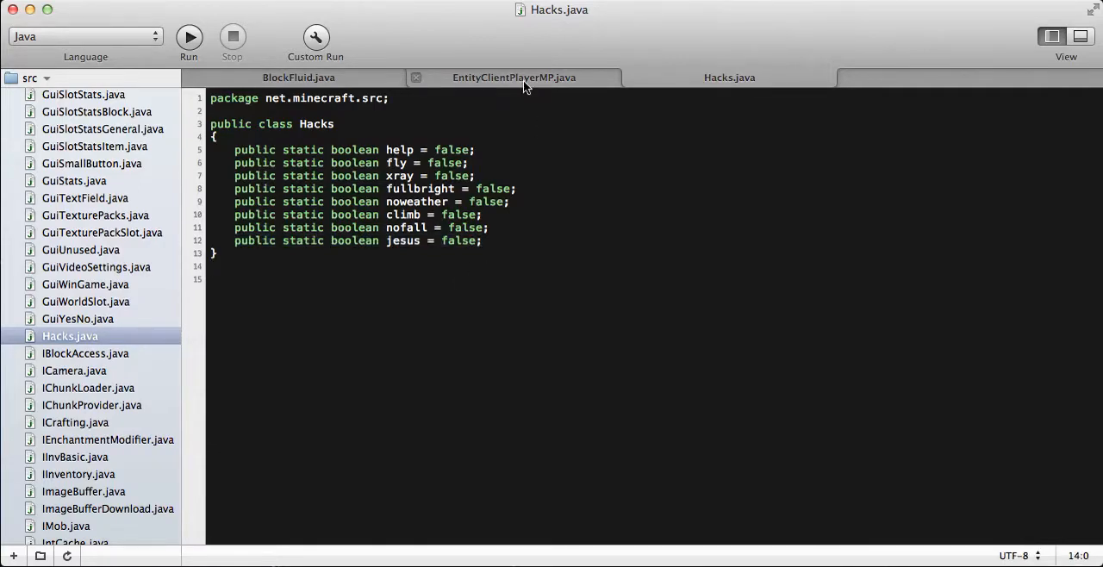
left_click(513, 77)
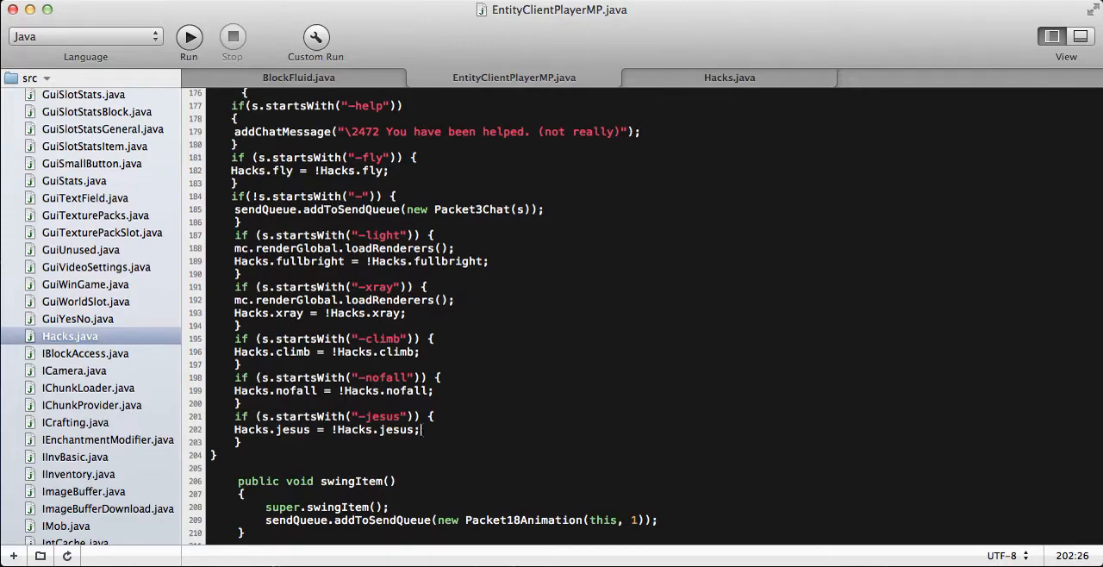
double_click(398, 429)
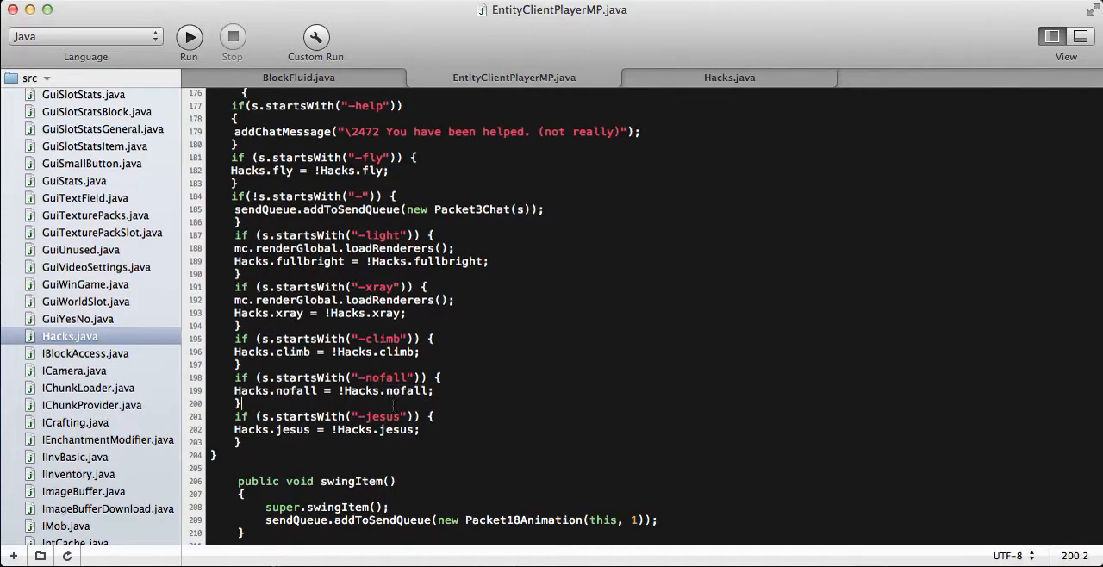
double_click(398, 429)
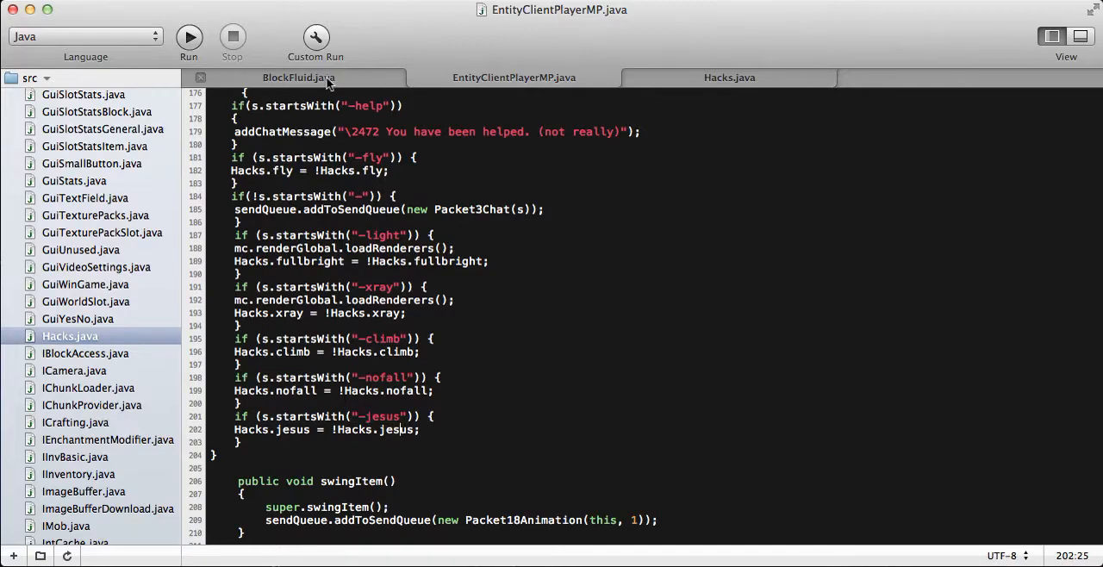
Fix the 'return null;' indentation in BlockFluid.java and save the file.
left_click(298, 78)
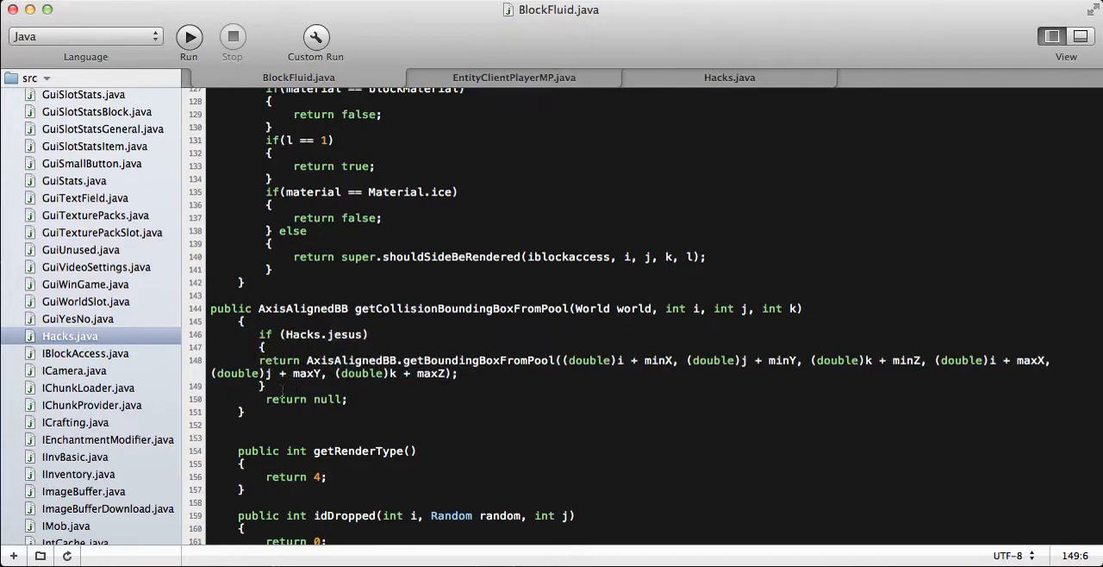
left_click(267, 399)
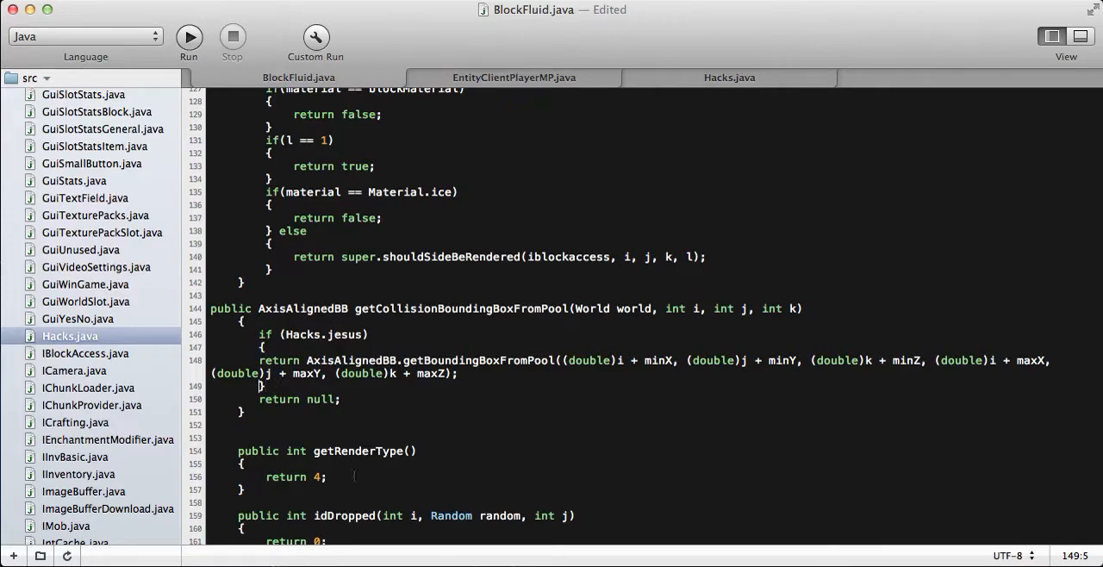
key("cmd+s")
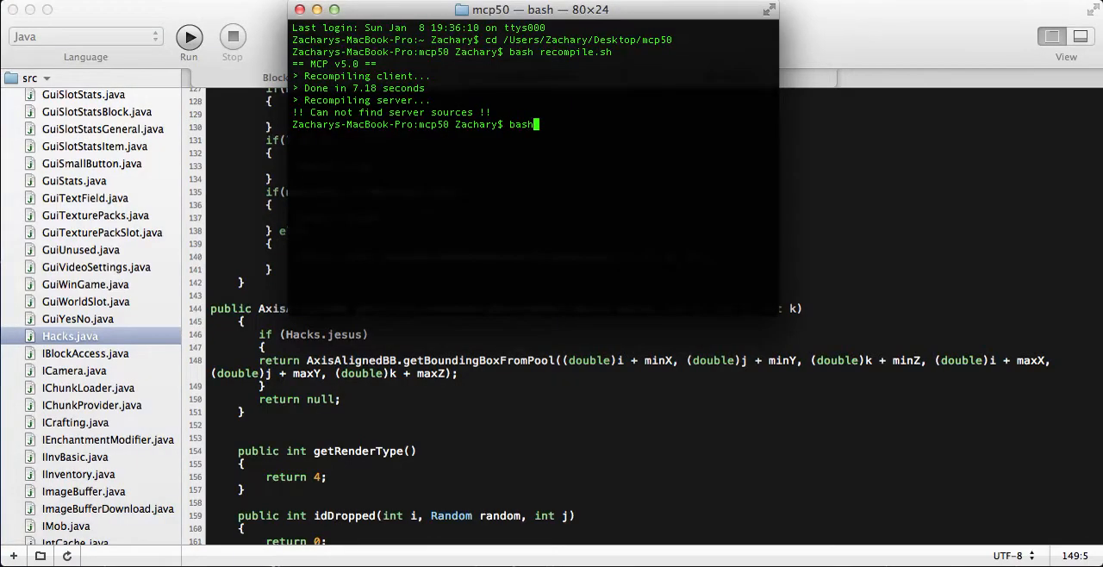
Run recompile.sh, then startclient.sh to launch the modded Minecraft client.
type("recompile.sh")
type("bash")
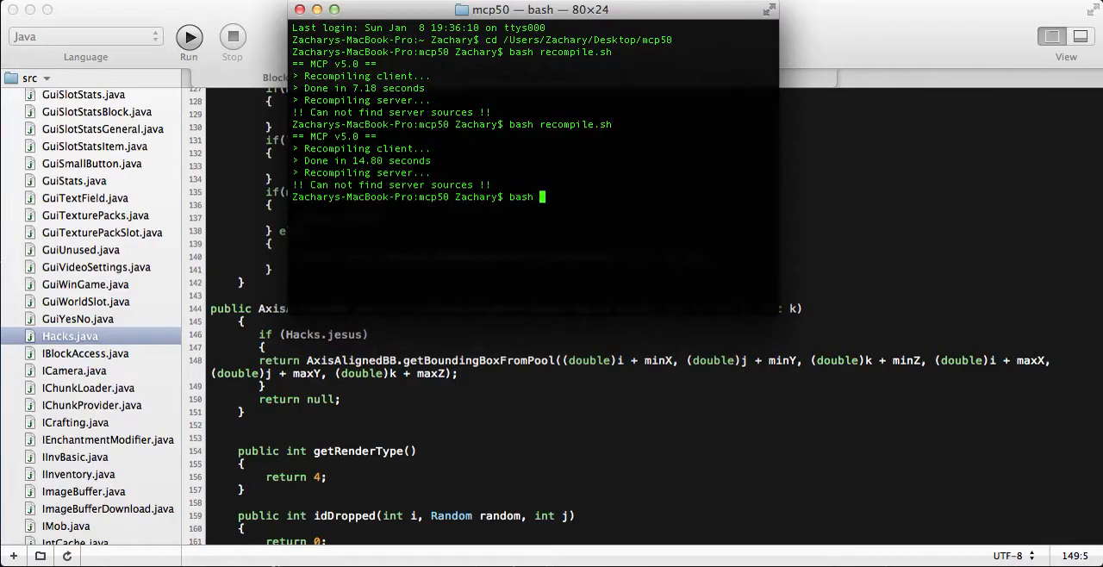
type("startc")
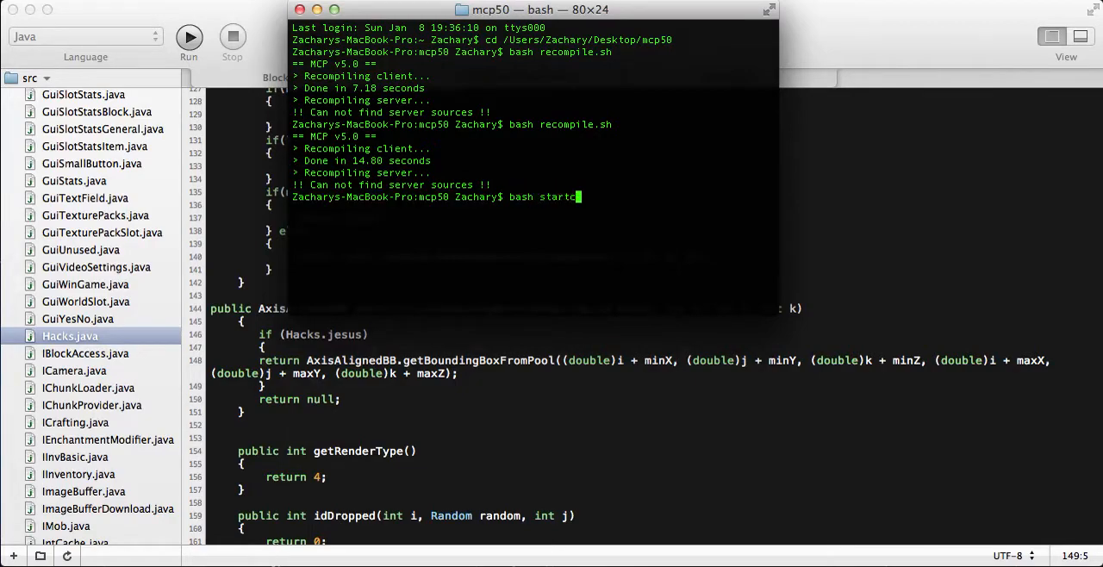
type("lien")
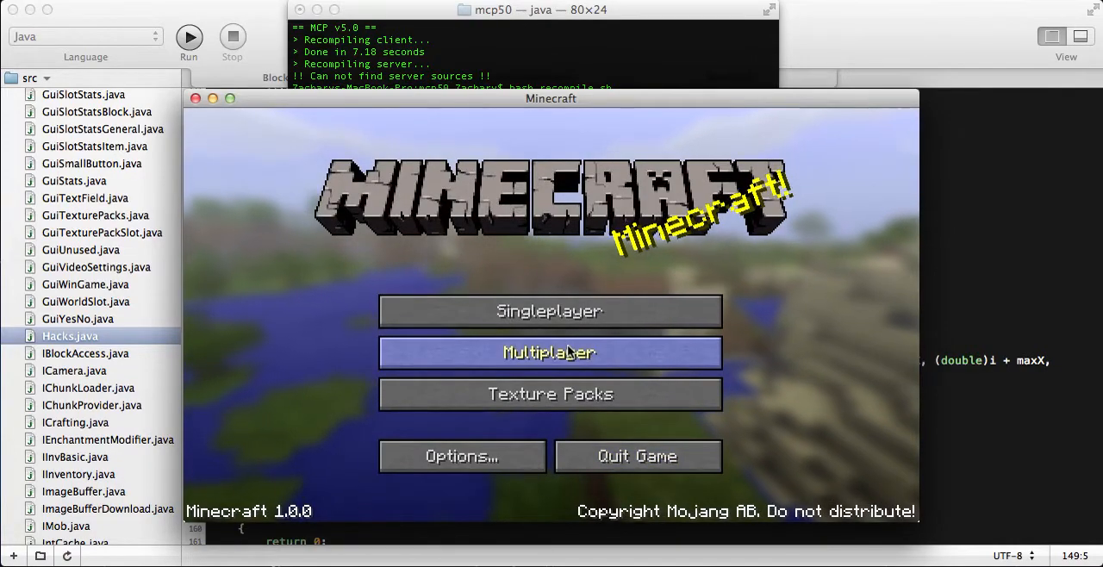
Join the sandy desert world from the Minecraft title screen.
left_click(548, 353)
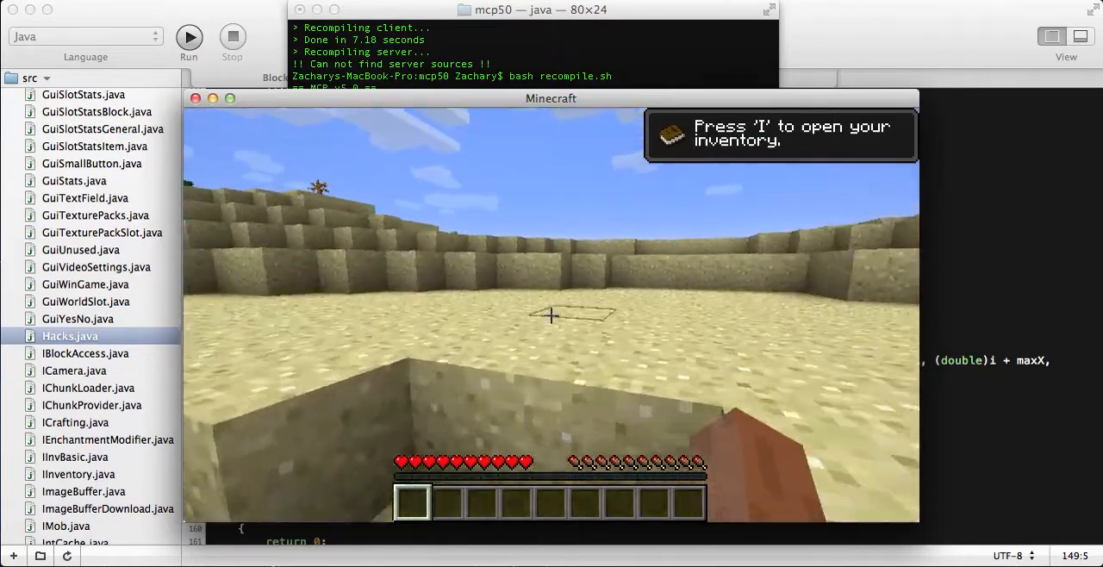
mouse_move(552, 310)
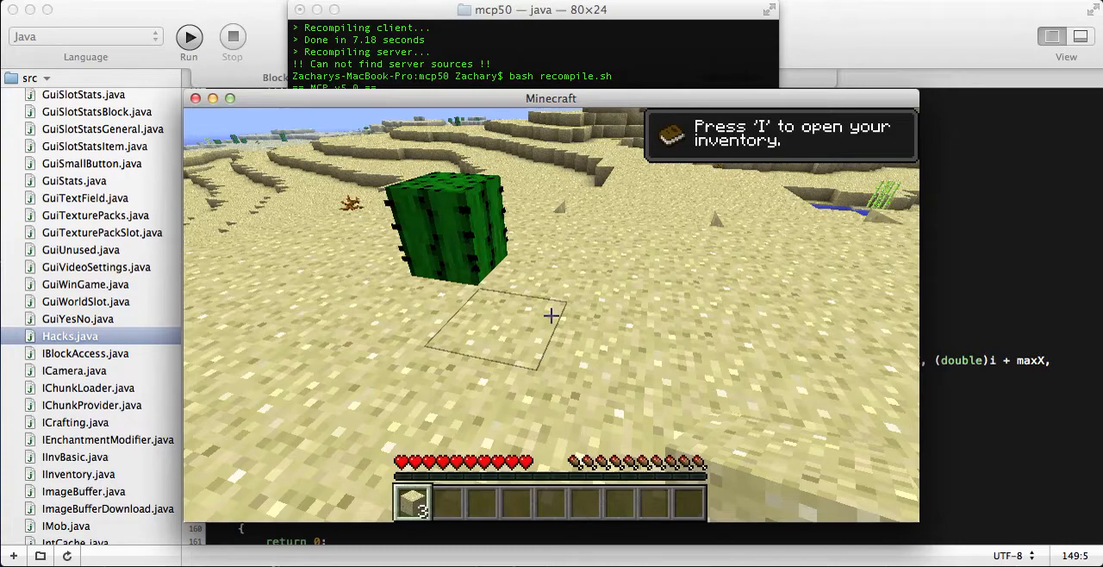
Pause the game into the Game menu after roaming the desert near a cactus.
key("Escape")
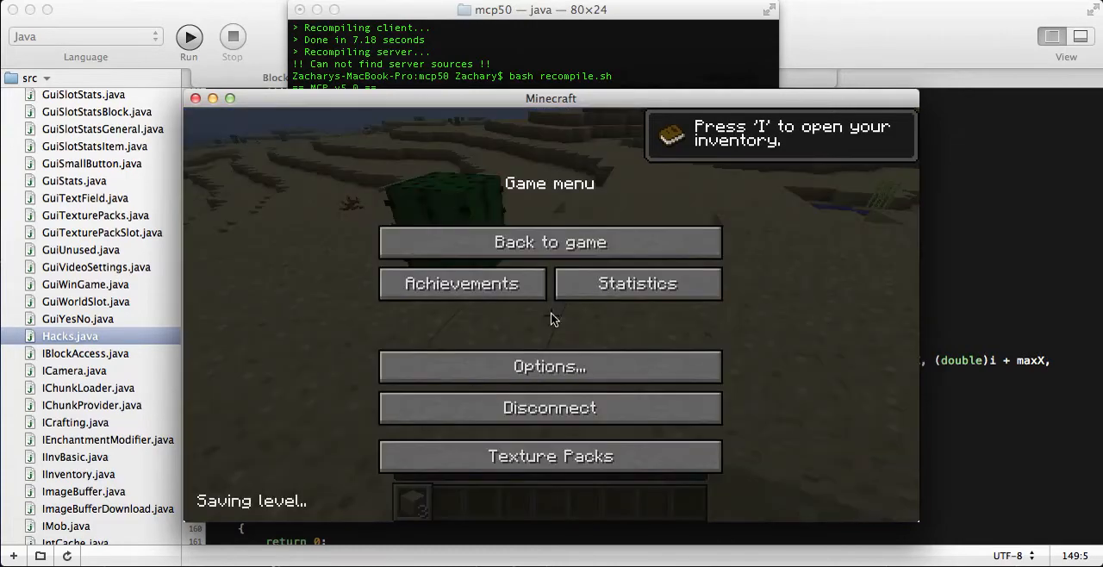